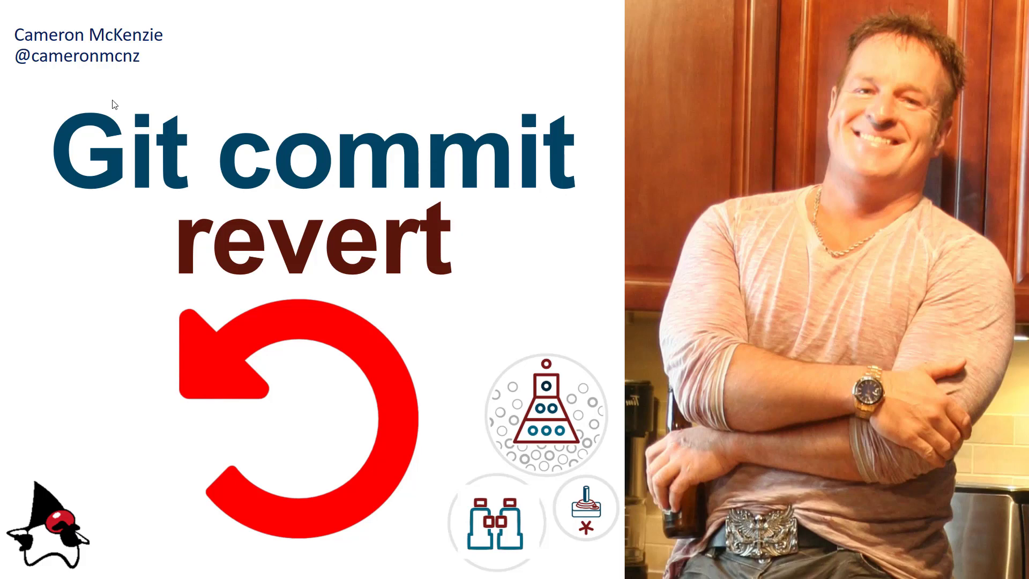
mouse_move(64, 93)
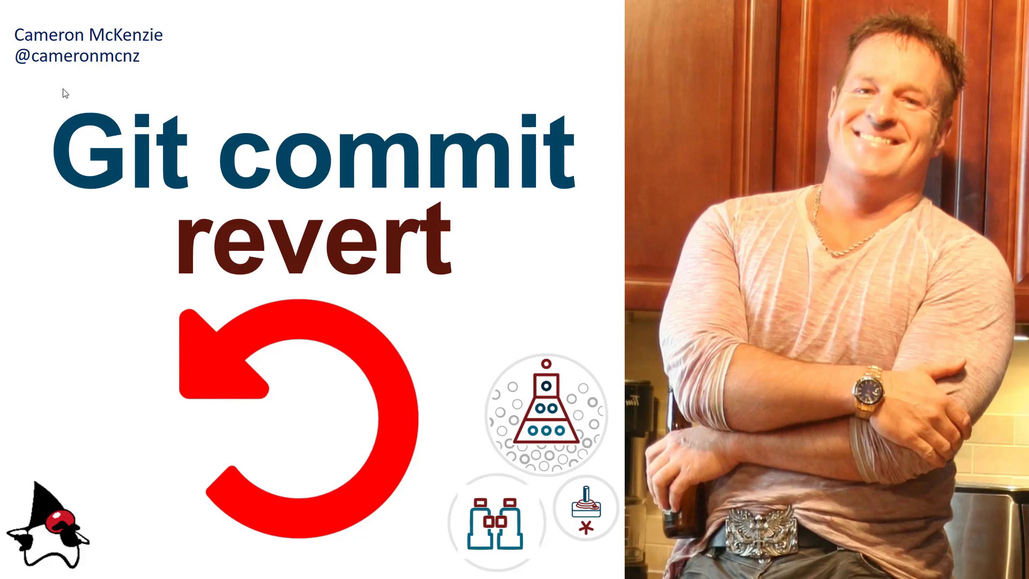
mouse_move(152, 64)
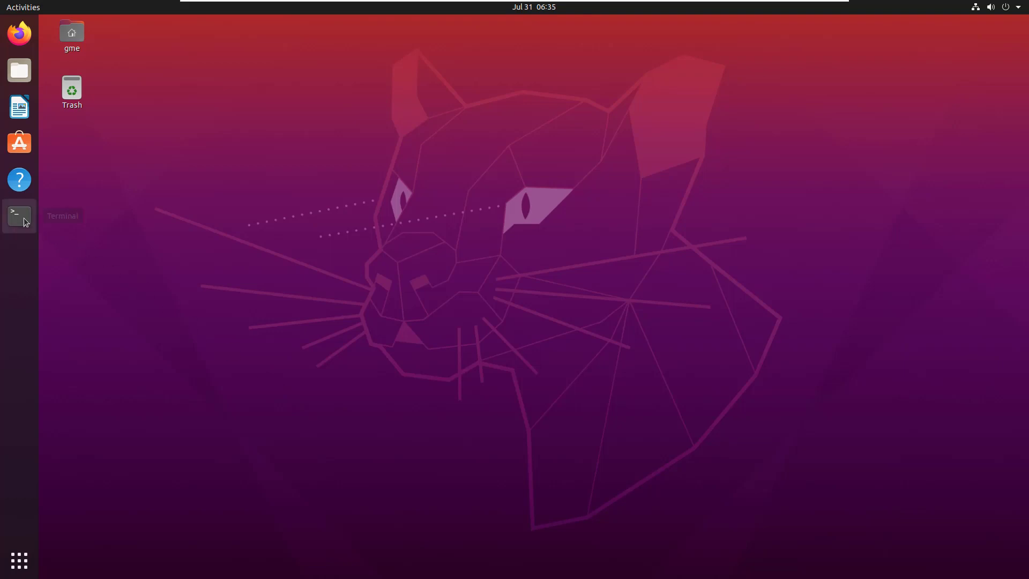
Open a terminal, create and enter an 'example' folder, and run git init.
left_click(19, 216)
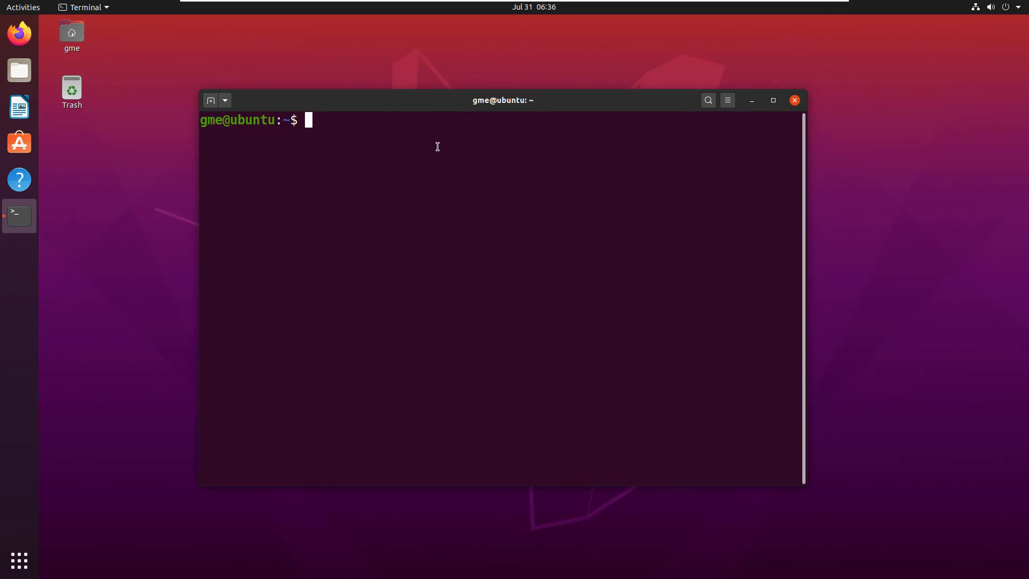
type("mk")
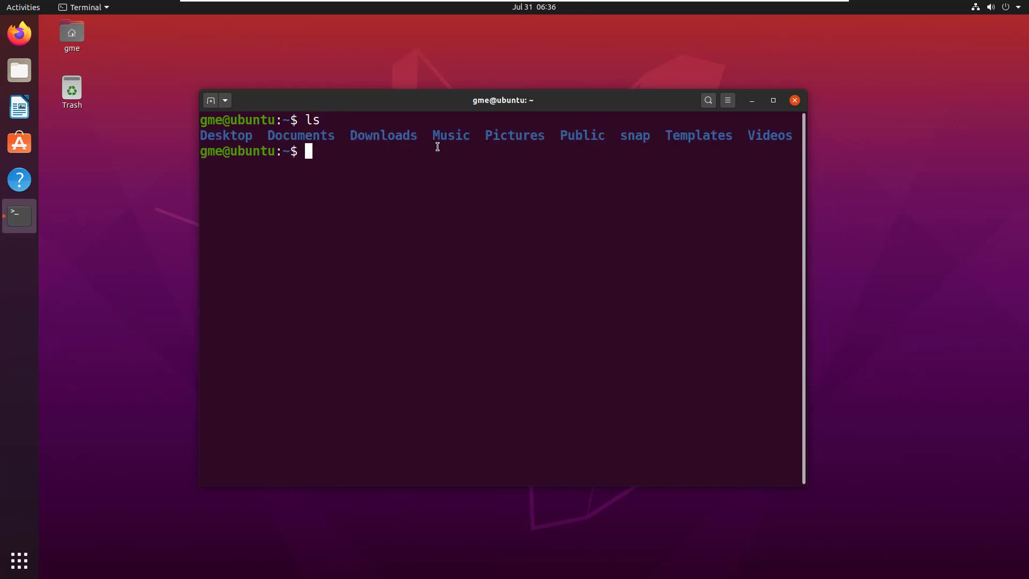
type("mkdir example")
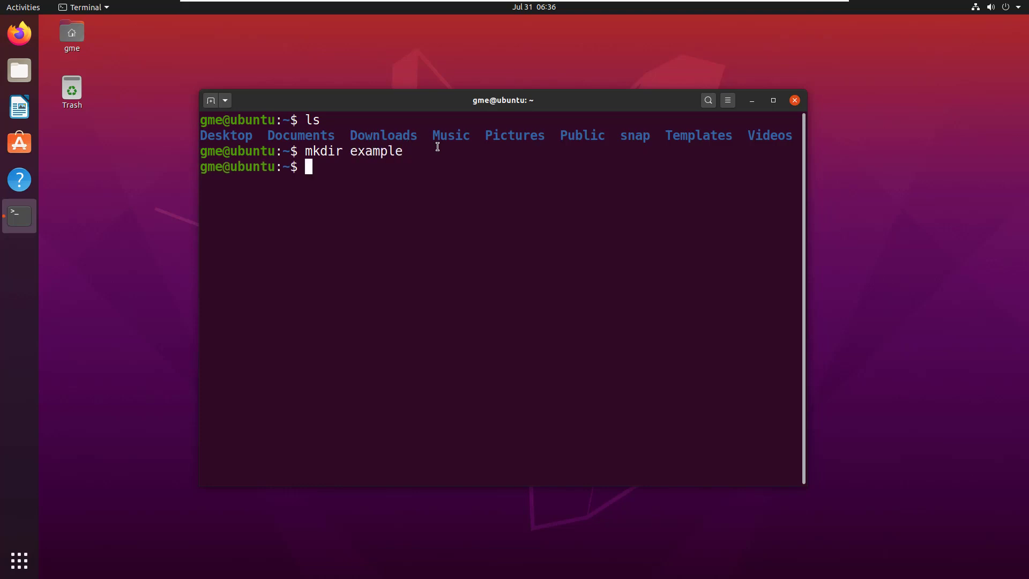
type("cd example")
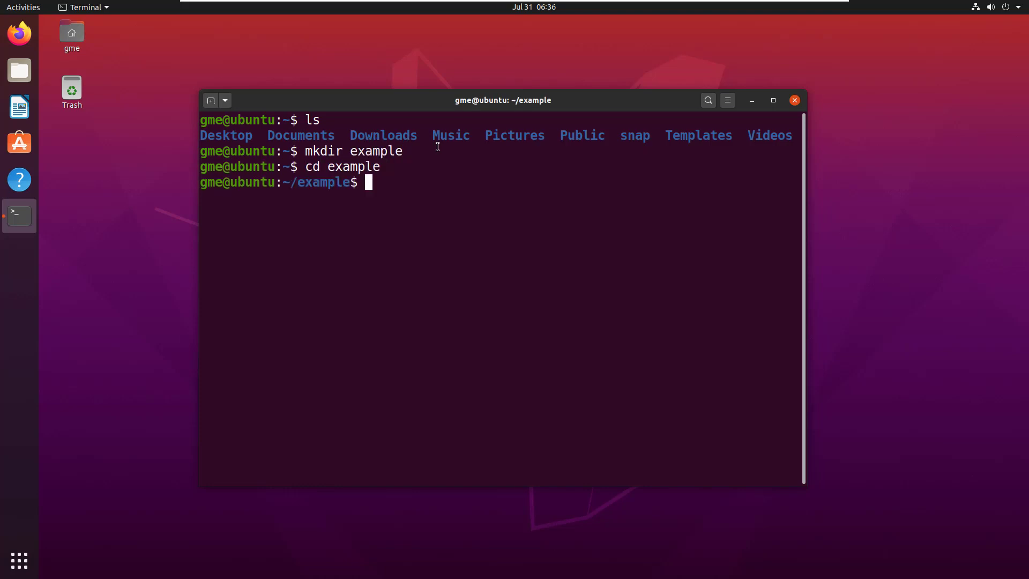
type("ls")
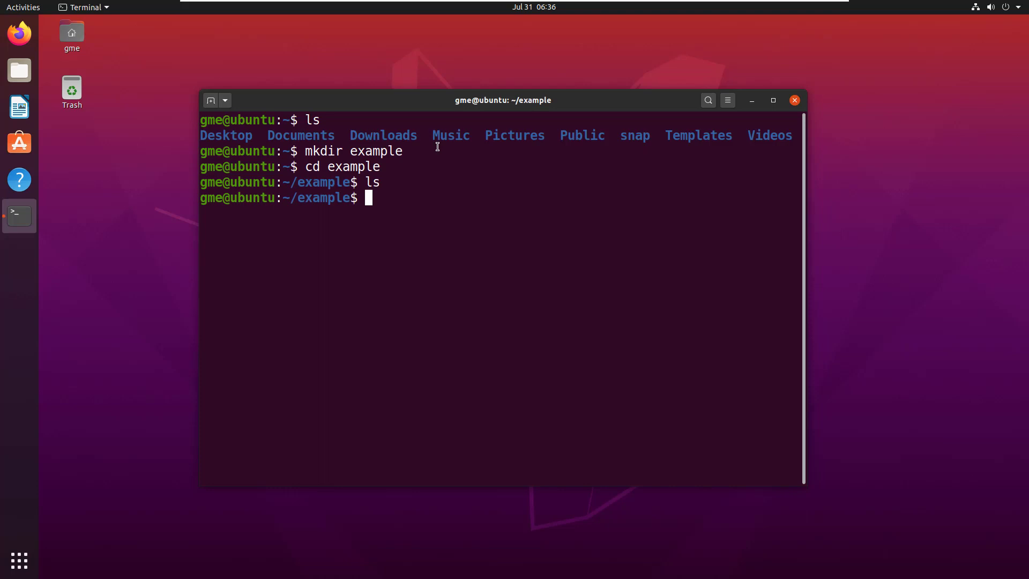
type("git init")
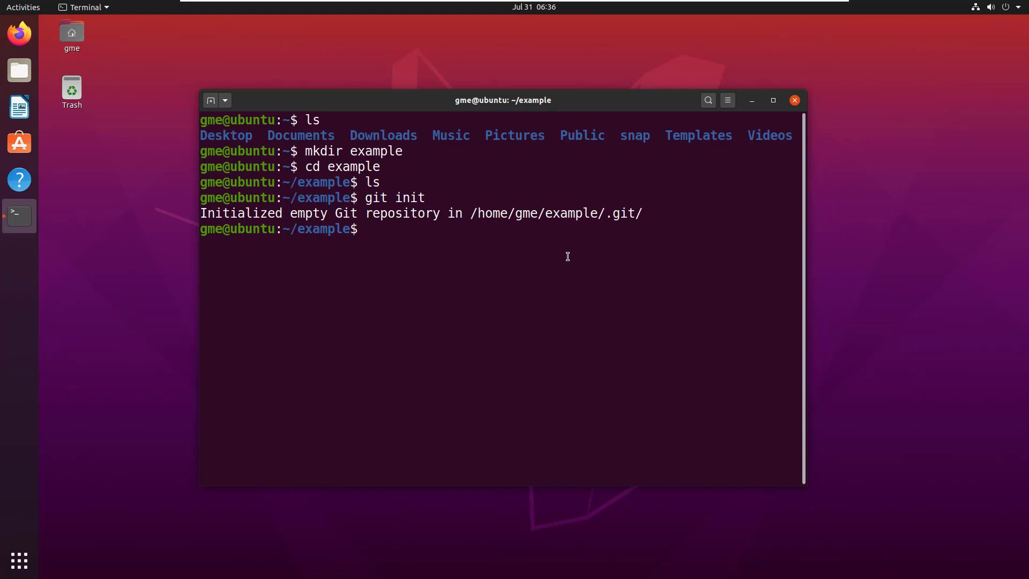
Create alpha.html containing 'alice' and commit it as '1st git commit: 1 file'.
type("ls")
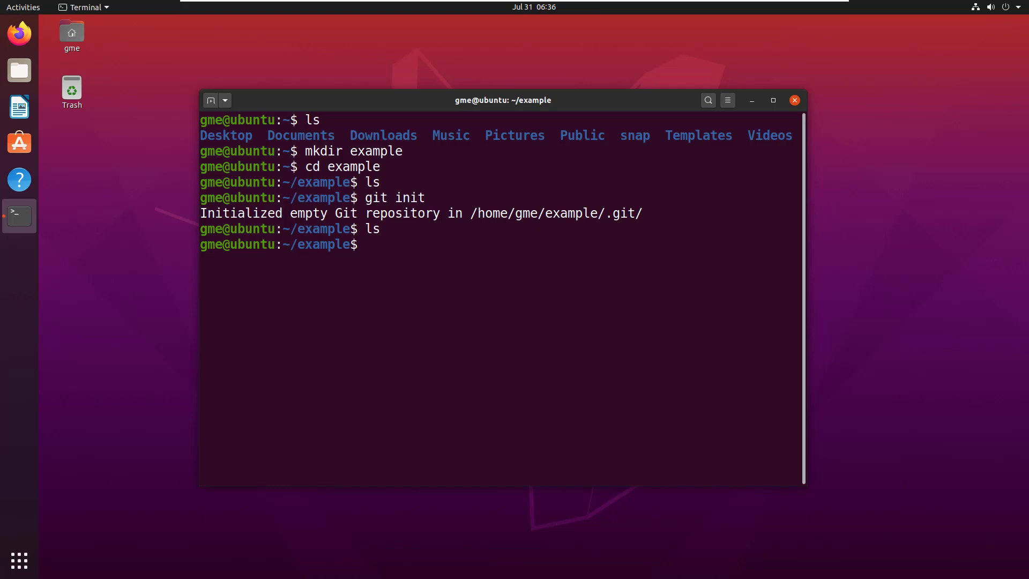
right_click(368, 243)
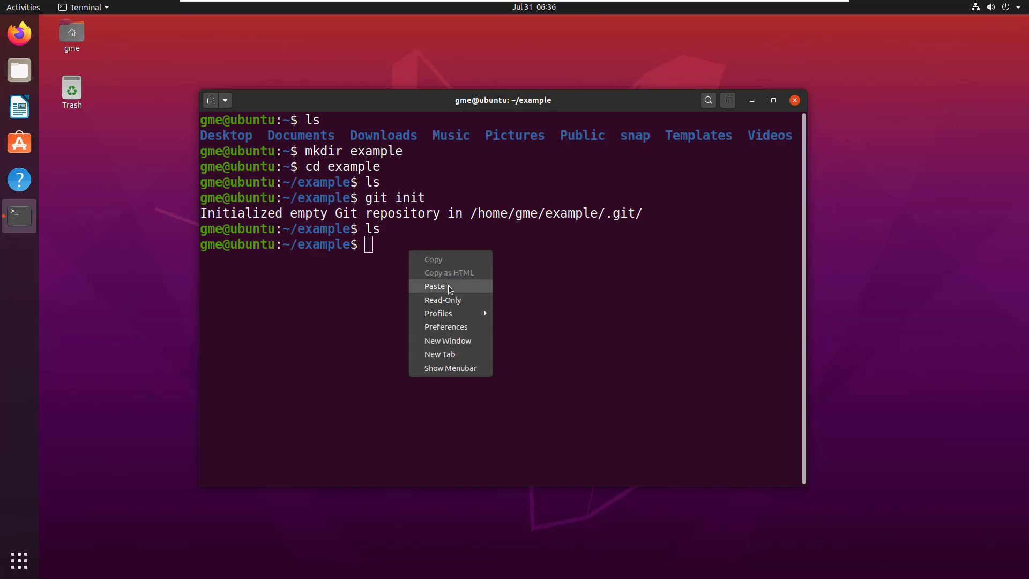
left_click(434, 286)
type("ls")
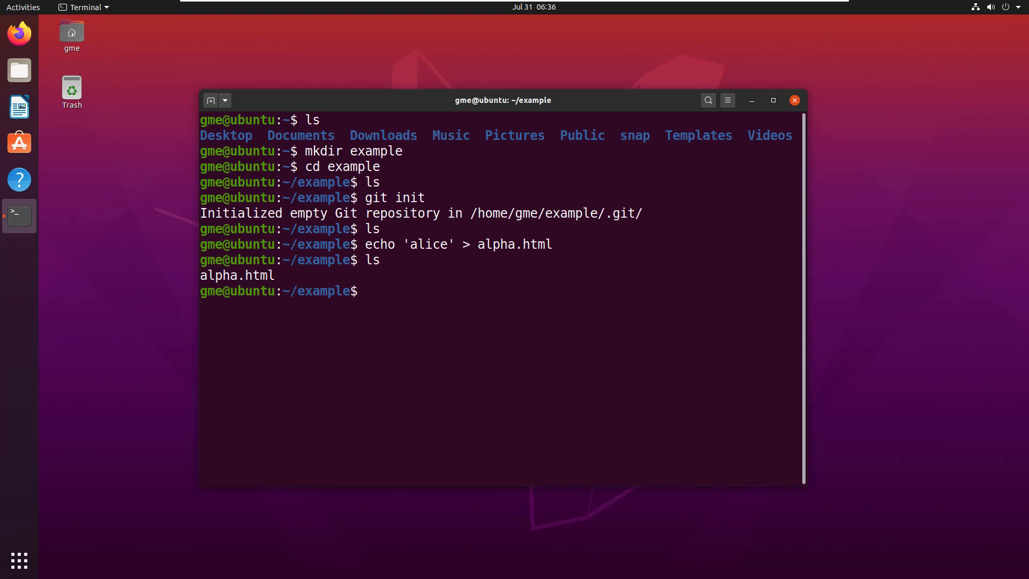
mouse_move(491, 201)
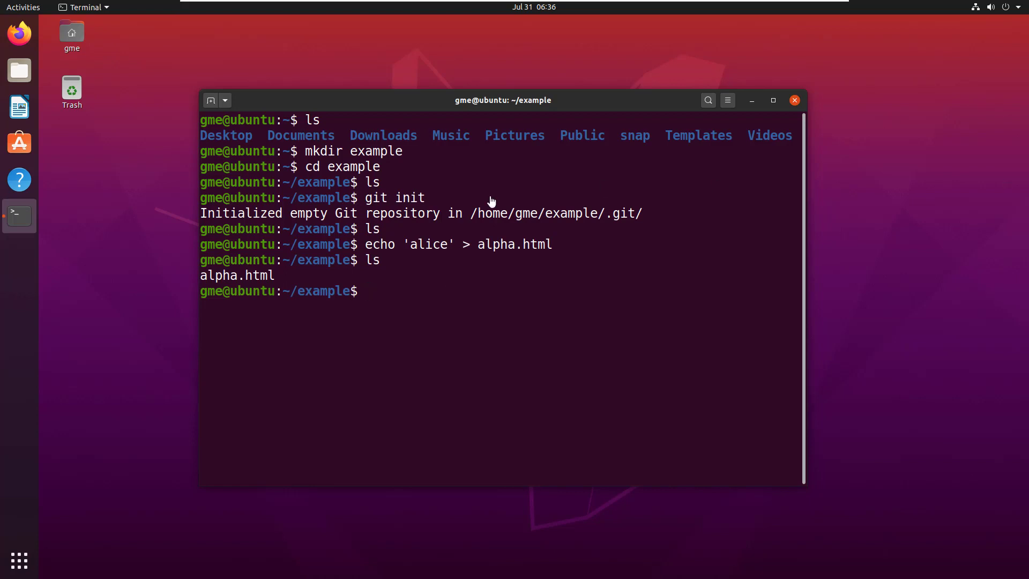
right_click(377, 291)
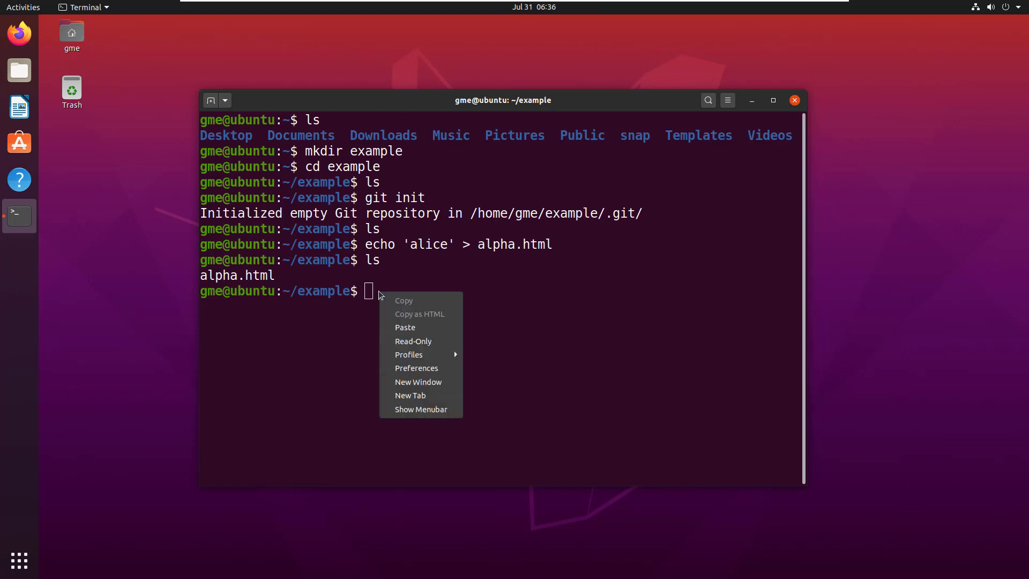
left_click(405, 327)
type("ls")
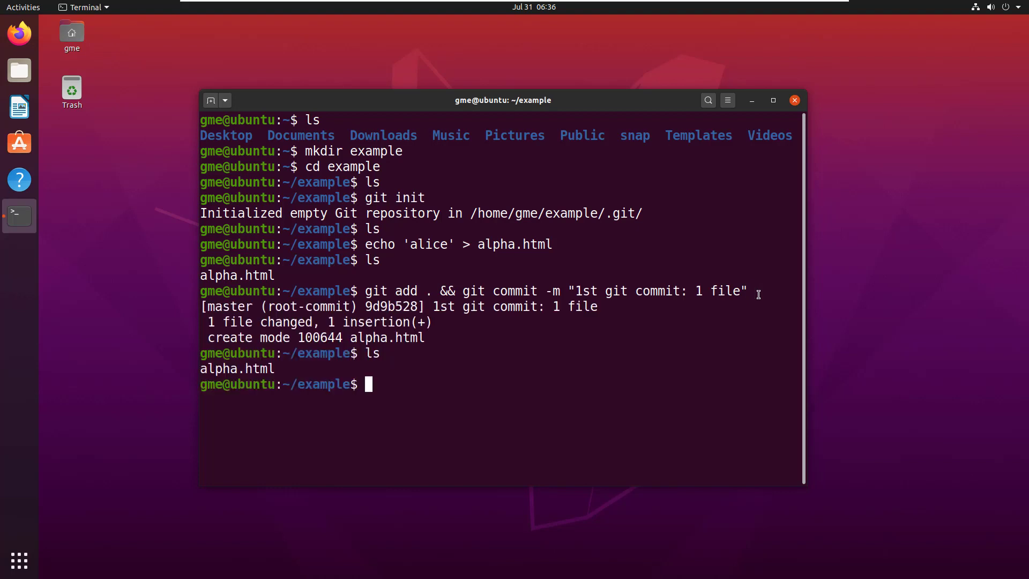
Show the git reflog, then create beta.html containing 'becky'.
type("git reflog")
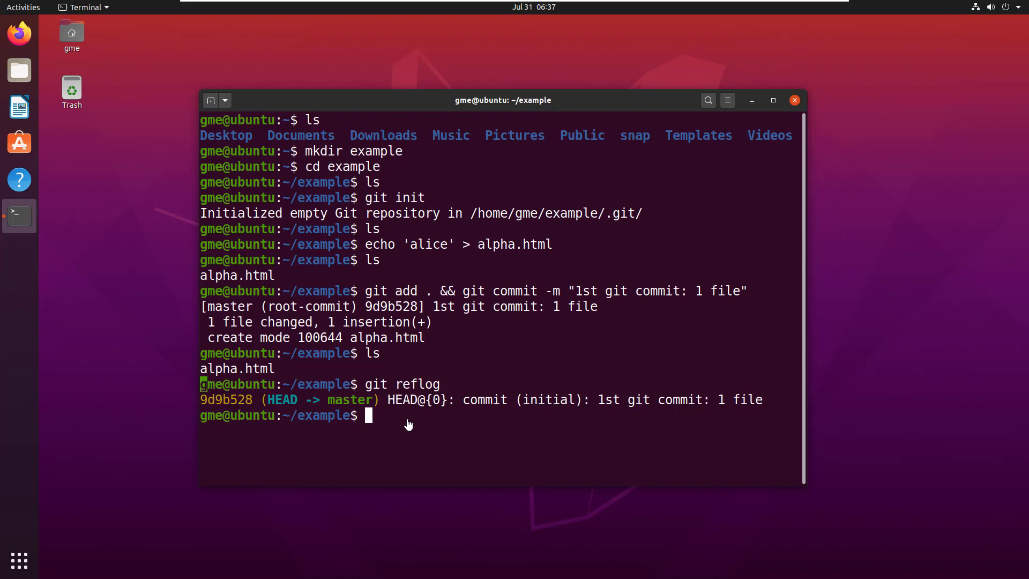
type("echo 'becky' > beta.html")
type("ls")
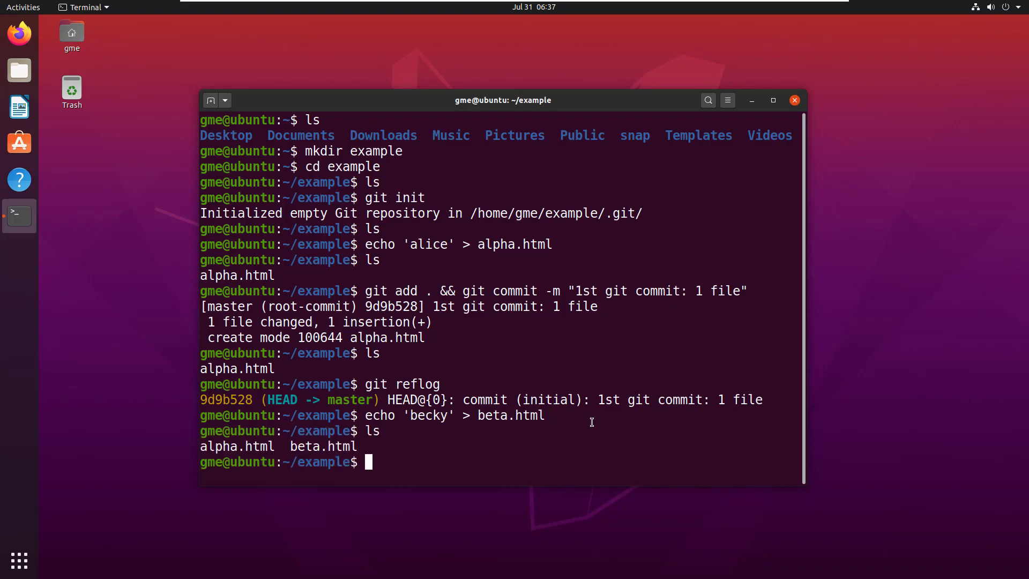
Check git status and commit beta.html as '2nd git commit: 2 files'.
type("gt stat")
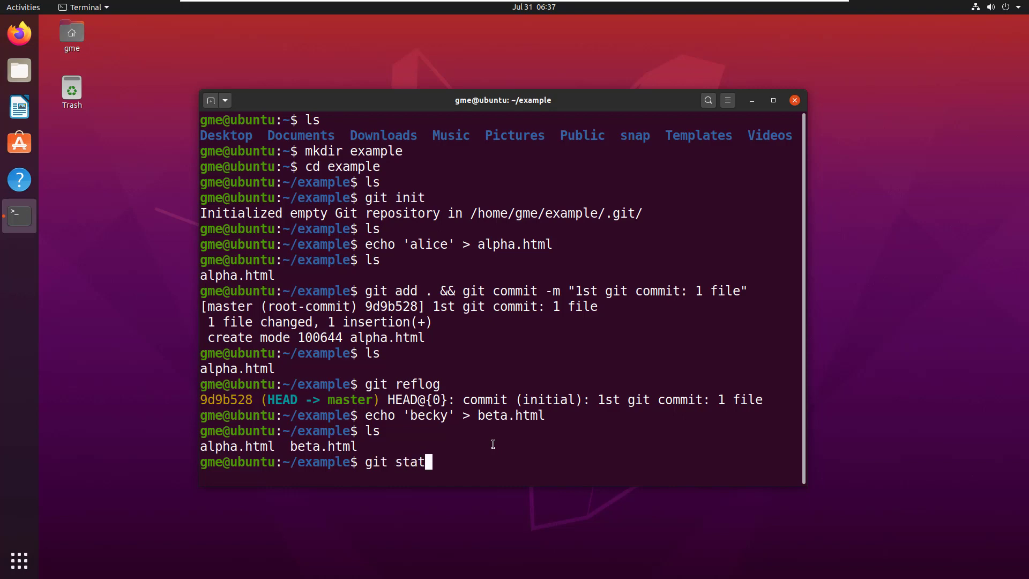
key("Return")
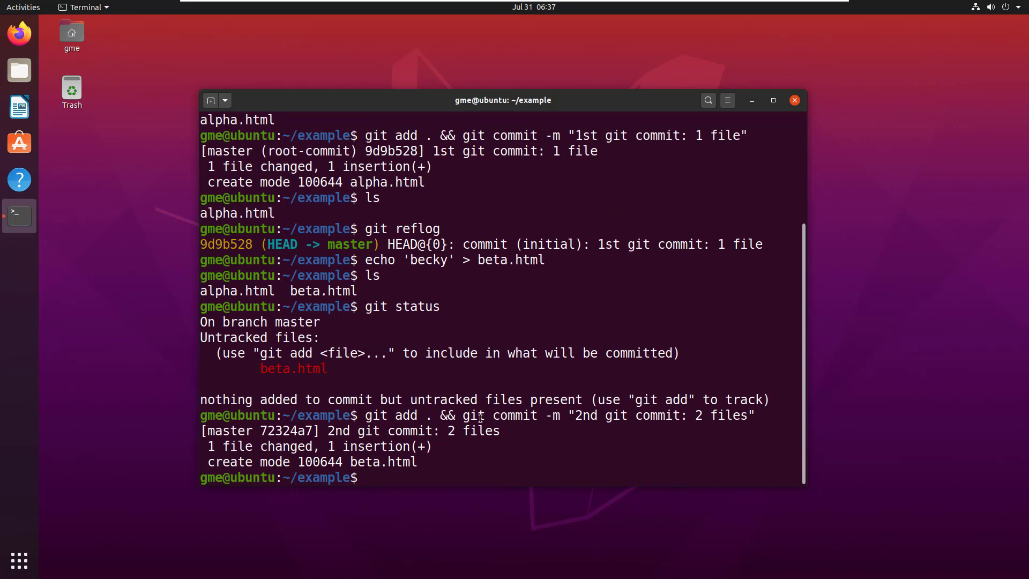
double_click(450, 415)
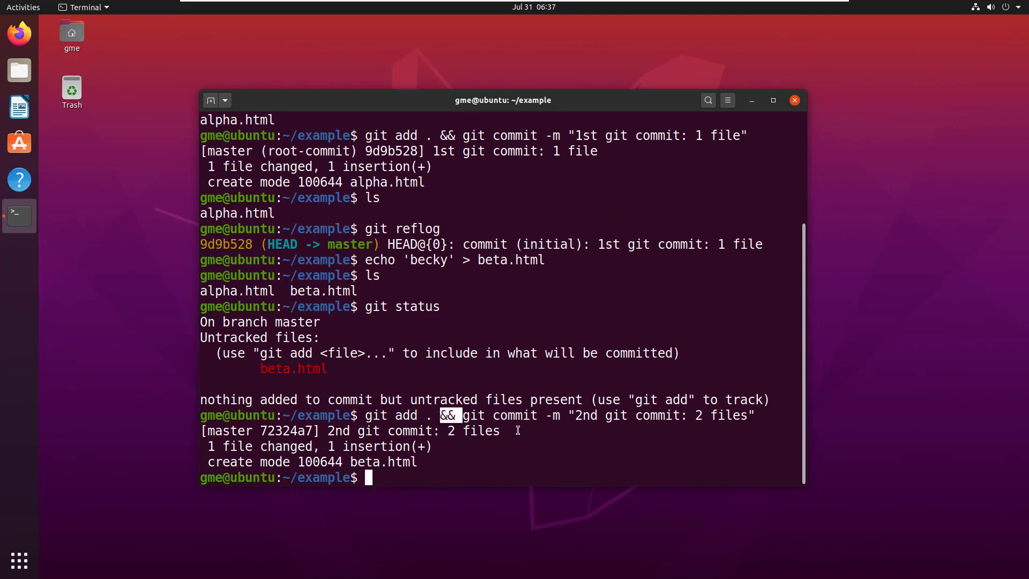
type("g")
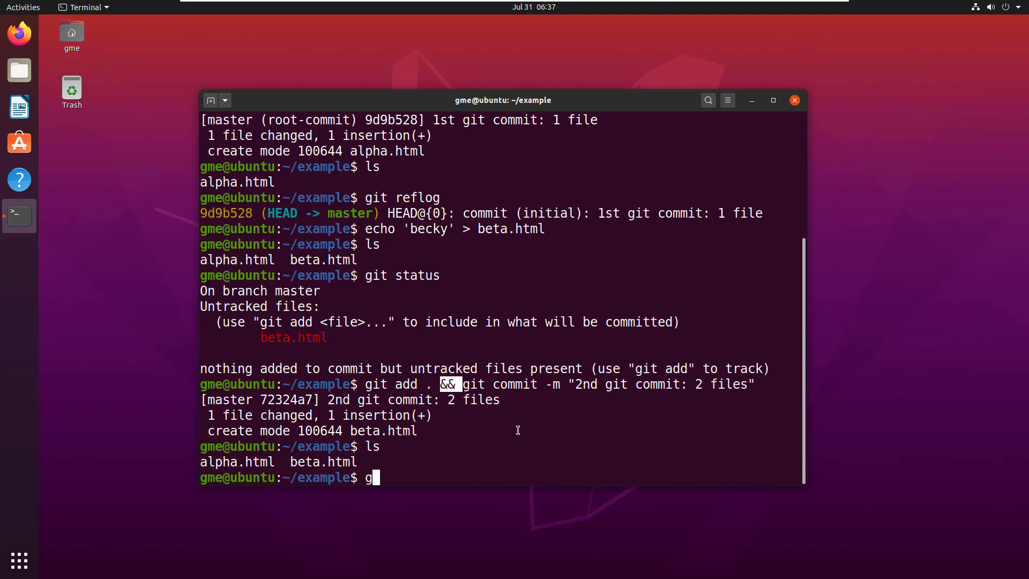
Show the reflog with both commits and create charlie.html containing 'callie'.
type("git reflog")
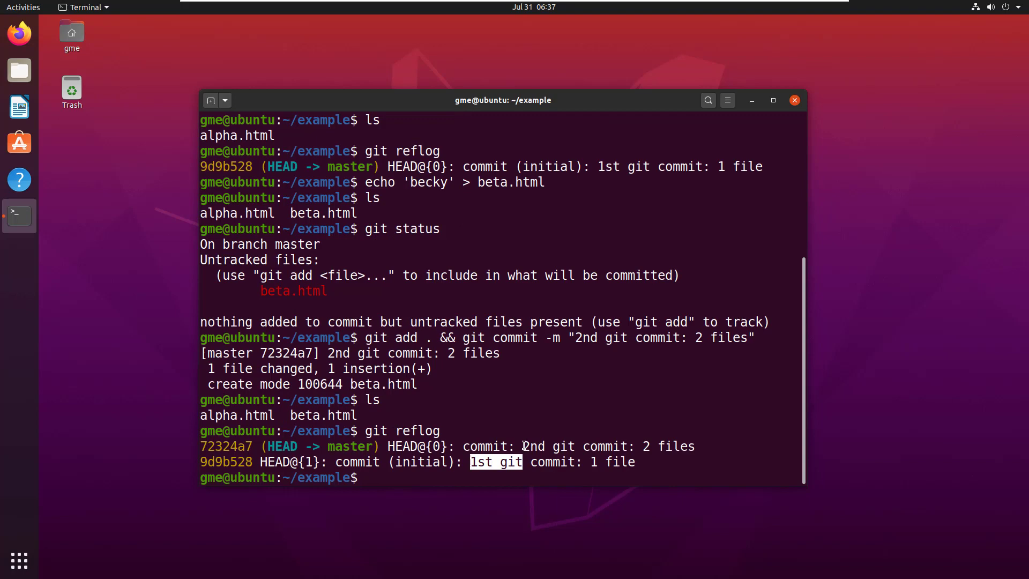
double_click(533, 446)
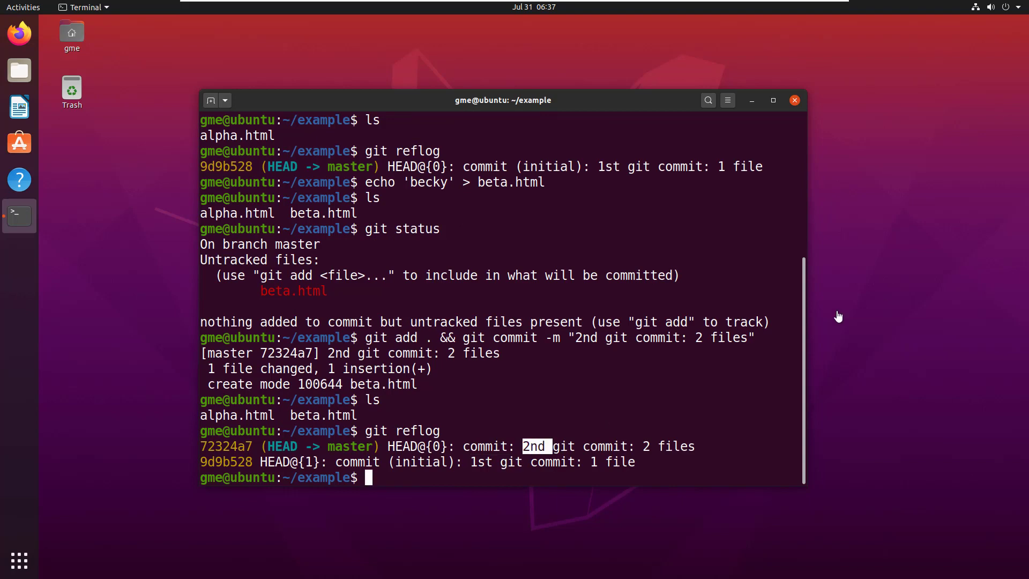
type("echo 'callie' > charlie.html")
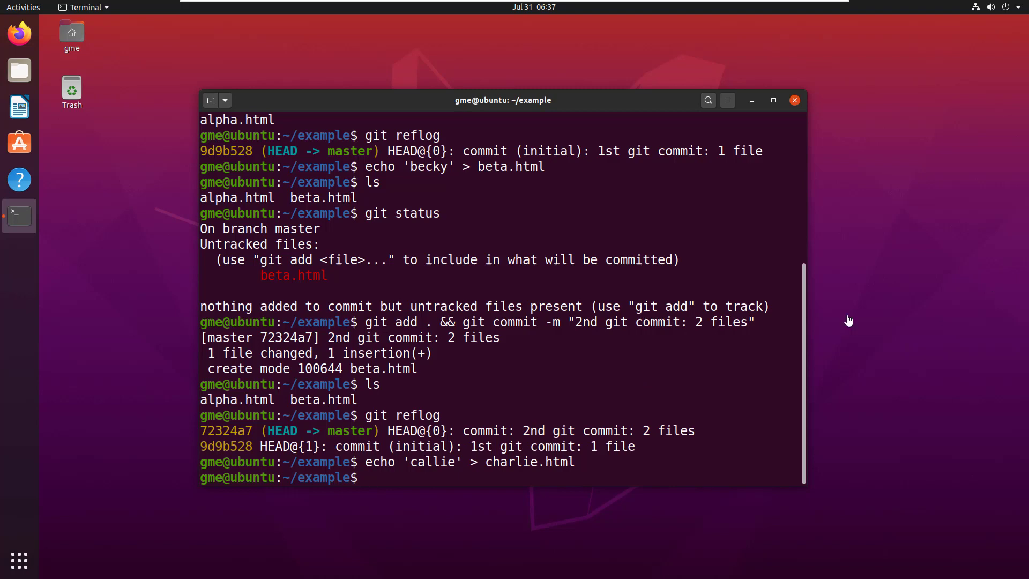
Paste and run the third commit command adding charlie.html.
right_click(371, 477)
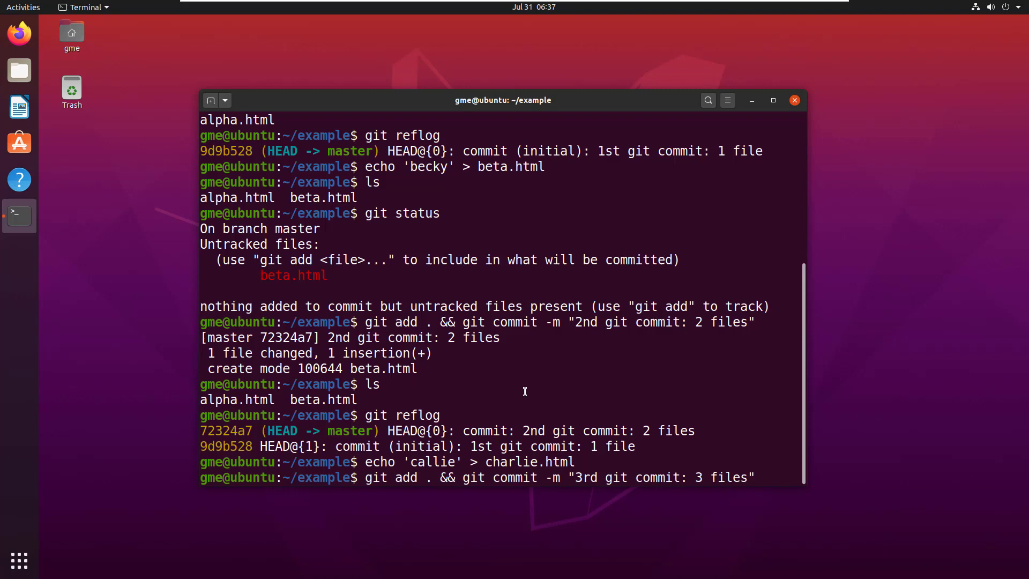
key("Return")
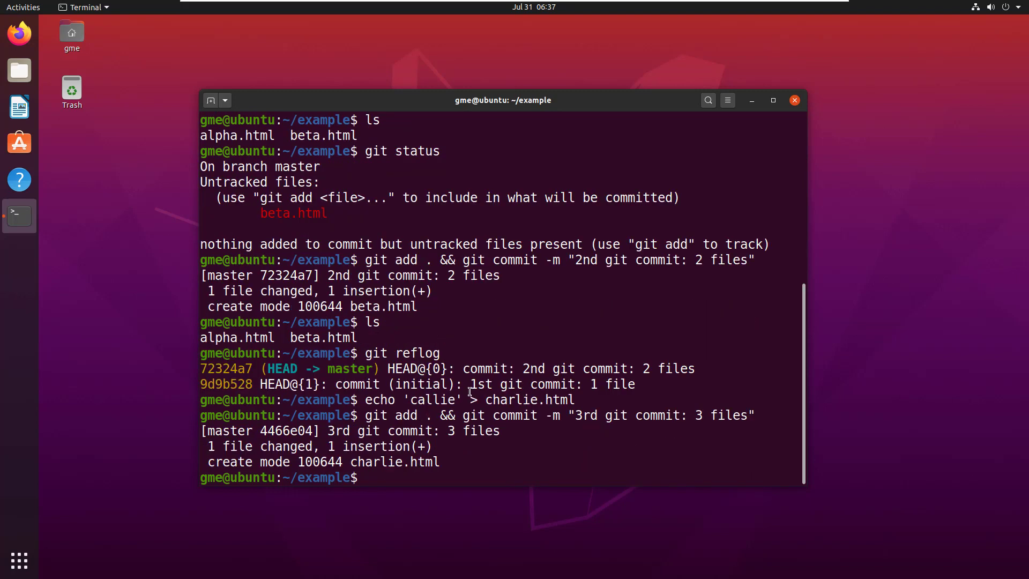
double_click(528, 400)
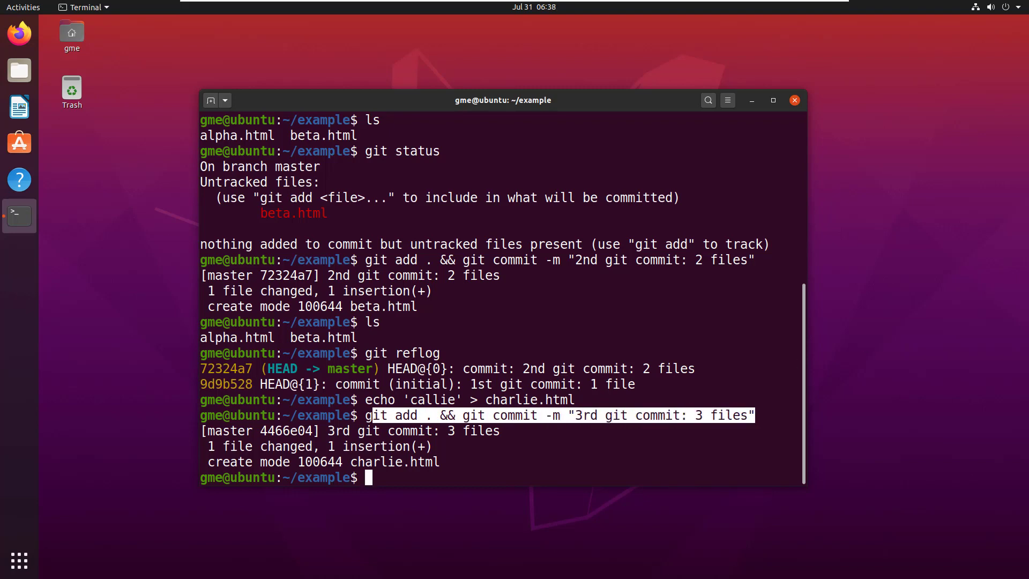
Commit delta.html as the fourth commit and edison.html as the fifth.
right_click(576, 399)
type("git add . && git commit -m \"4th git commit: 4 files\"")
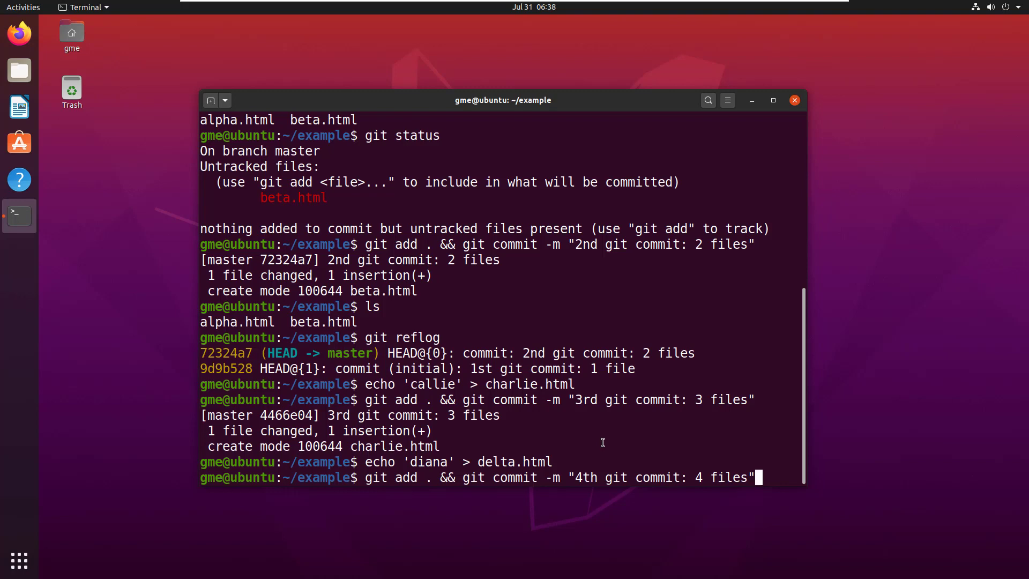
mouse_move(410, 462)
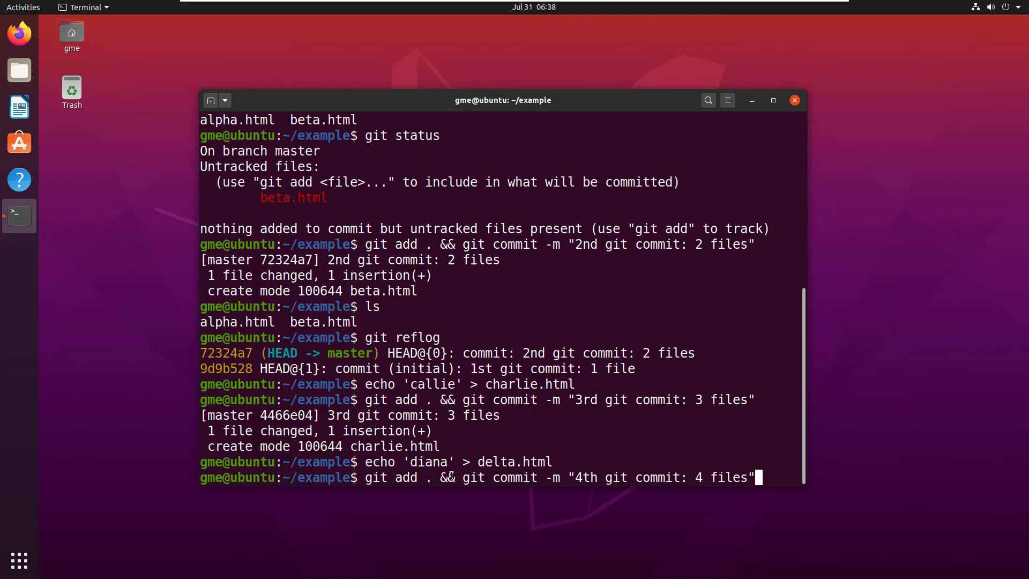
mouse_move(613, 424)
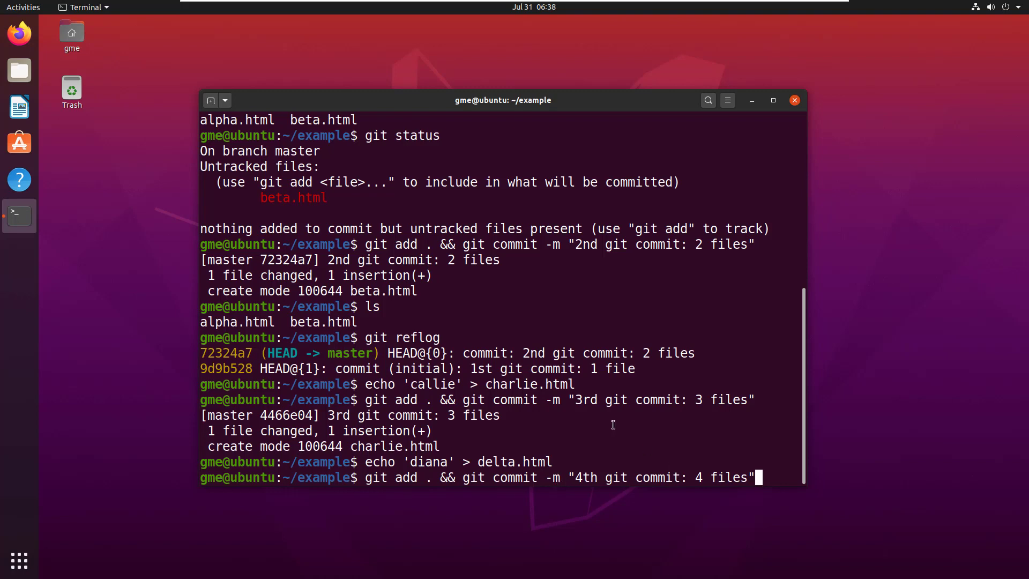
key("Return")
type("echo 'ellen' > edison.html")
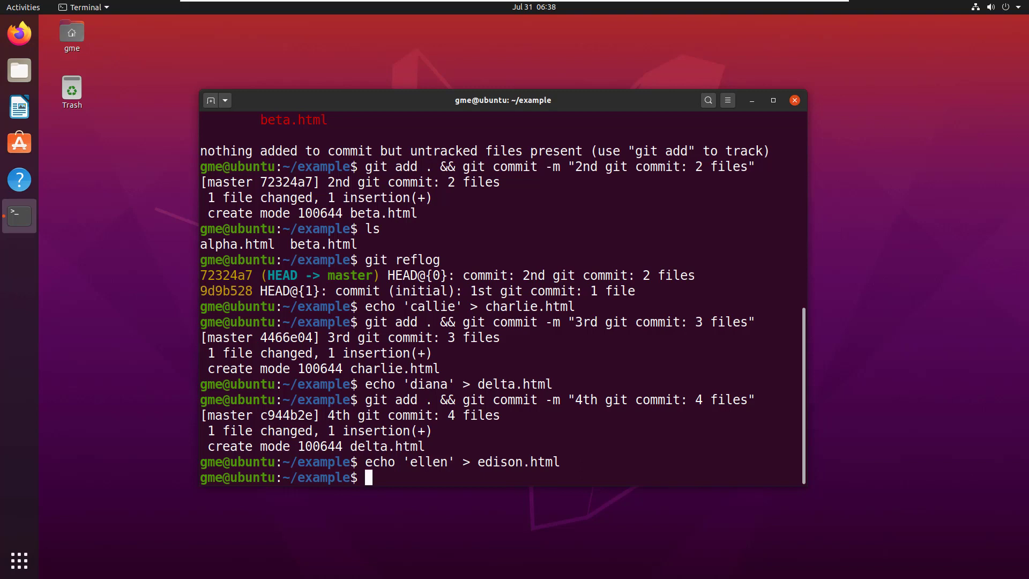
mouse_move(439, 348)
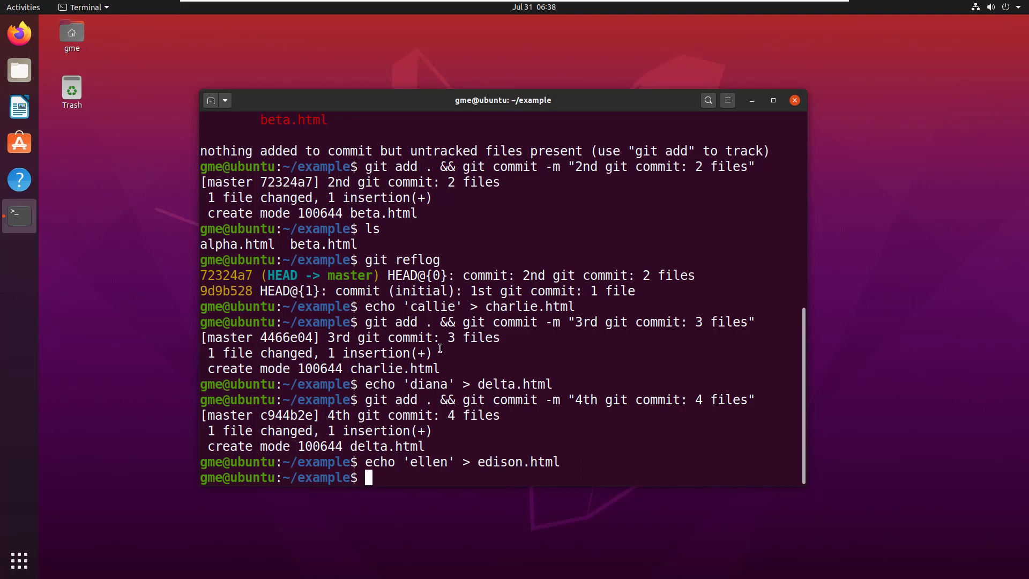
right_click(459, 368)
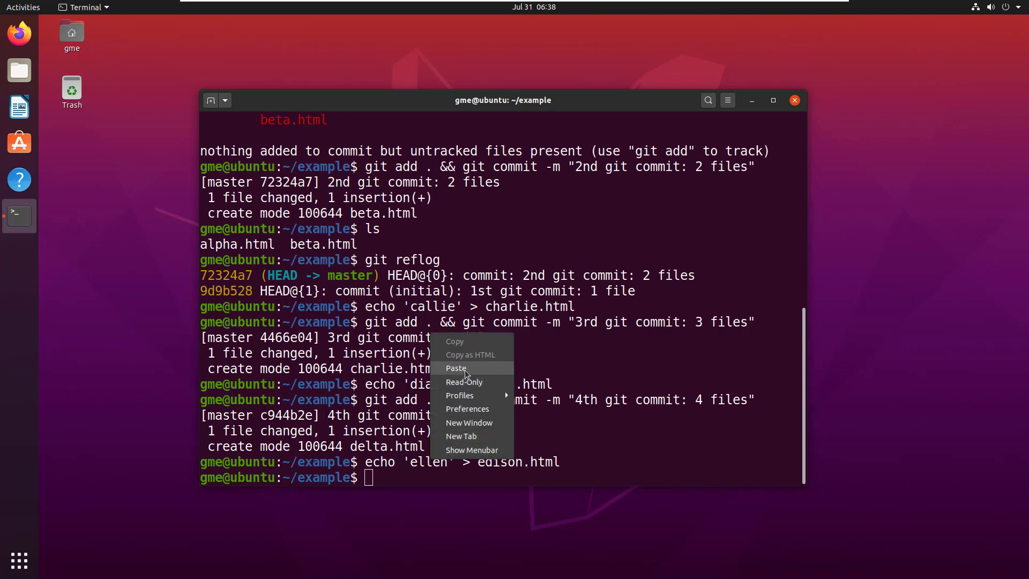
left_click(455, 368)
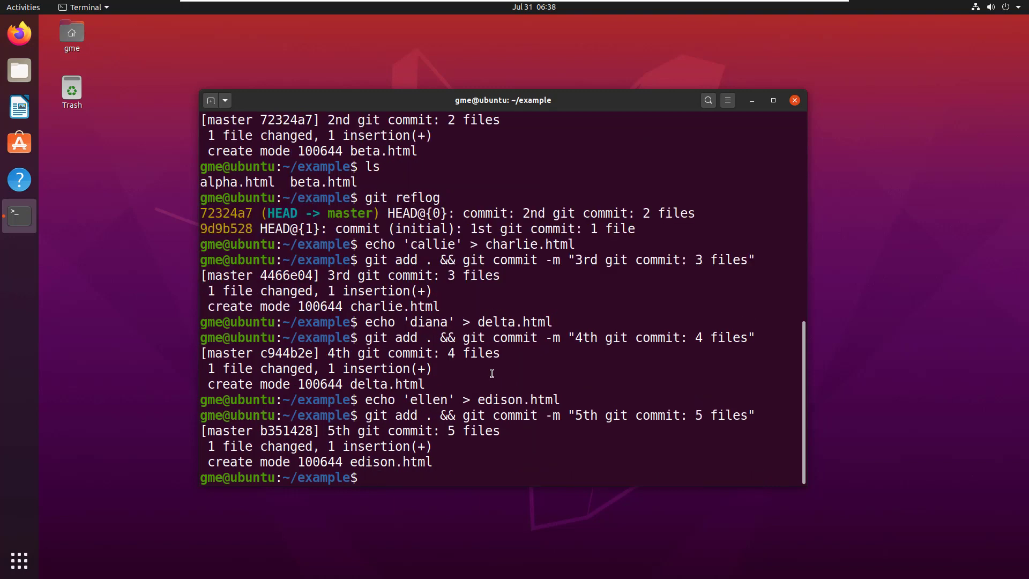
Run git reflog to list all five commits, including 4466e04.
type("git reflog")
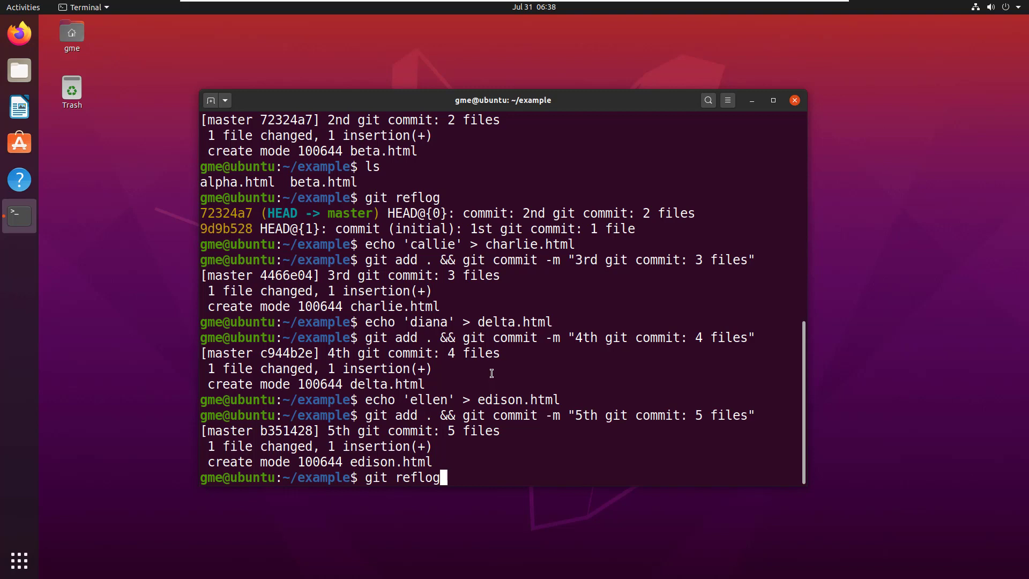
key("Return")
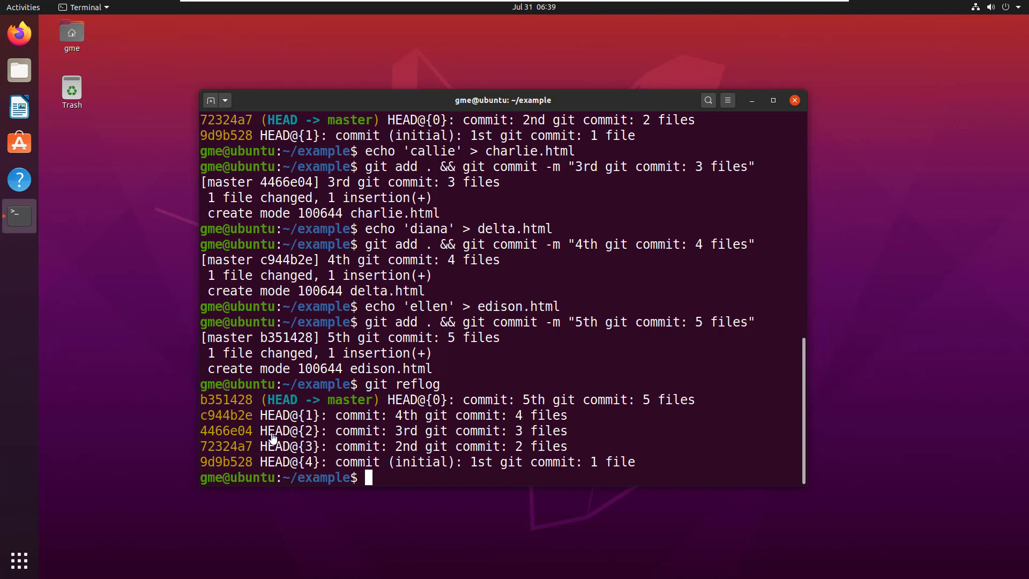
mouse_move(230, 435)
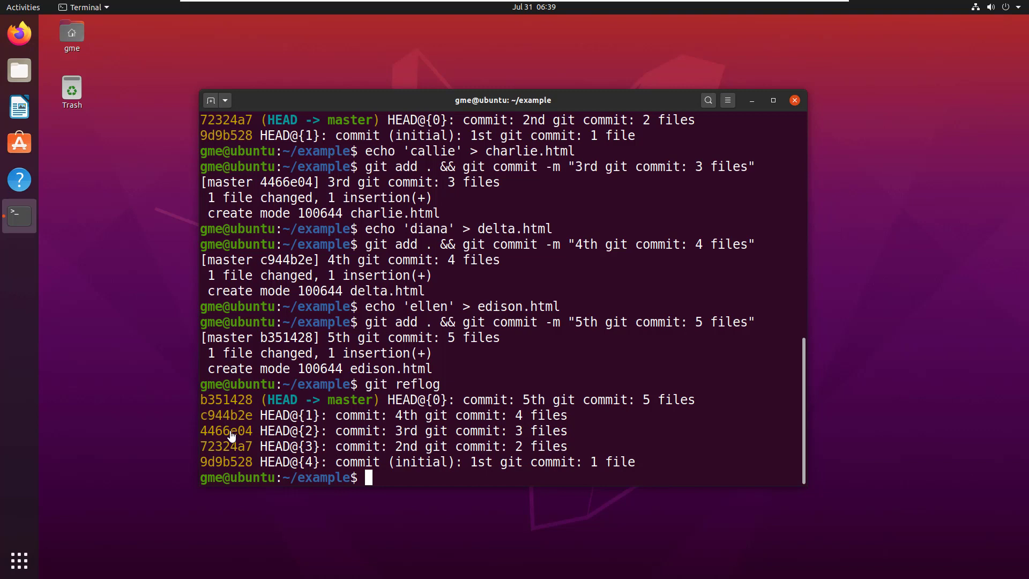
mouse_move(374, 411)
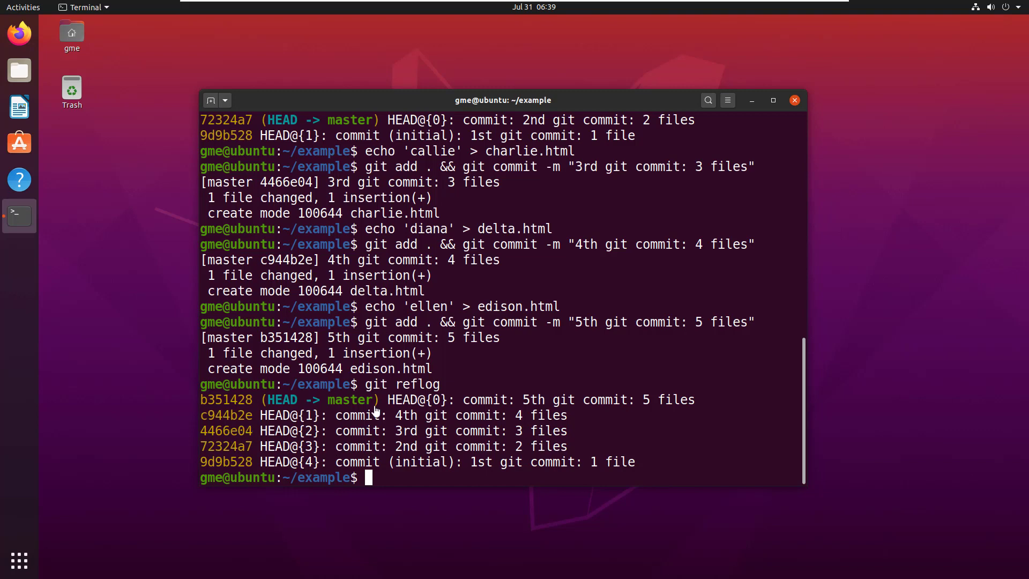
mouse_move(420, 423)
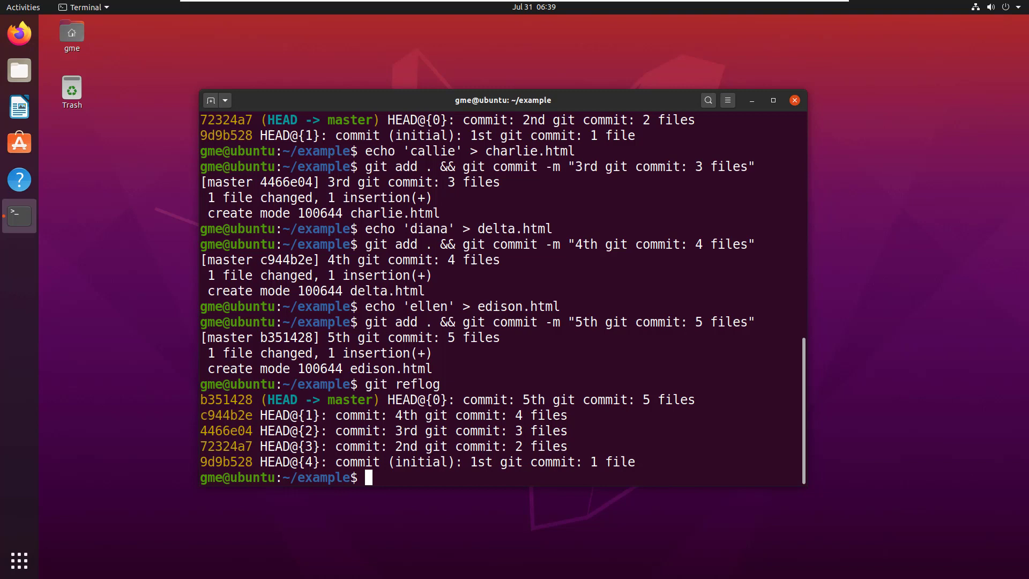
mouse_move(461, 394)
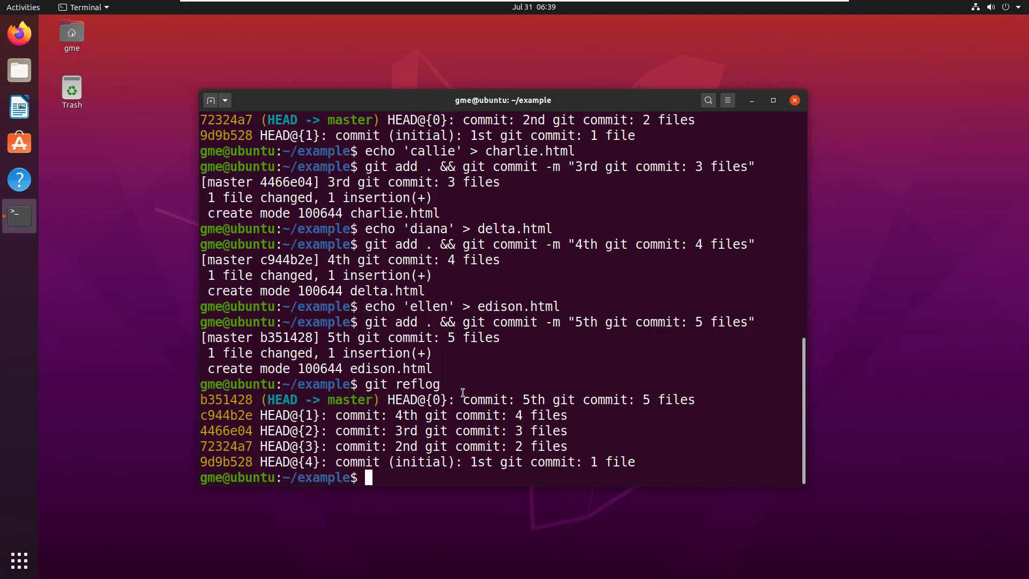
Enter git revert 4466e04 to undo the third commit.
type("git rever")
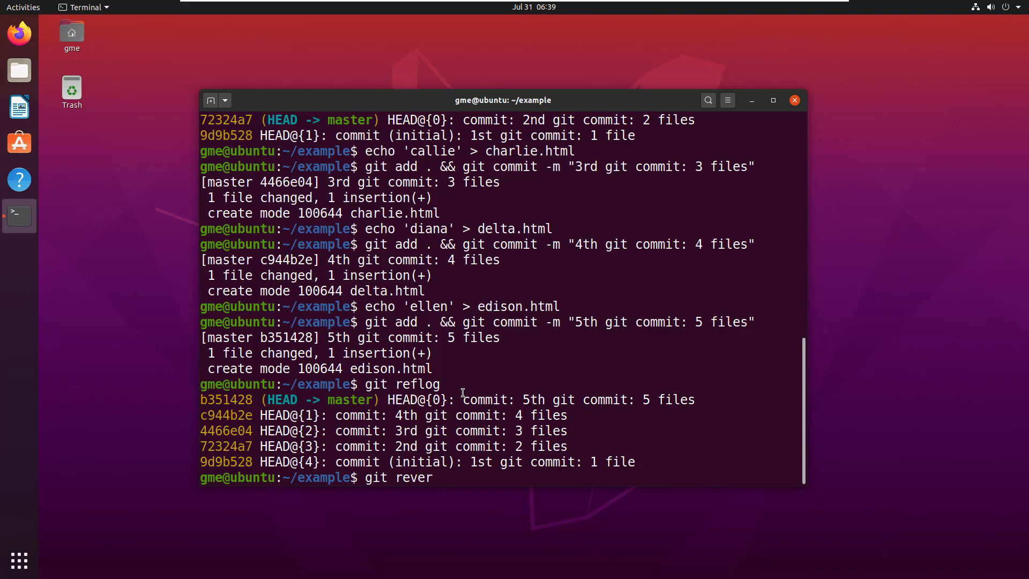
type("4466")
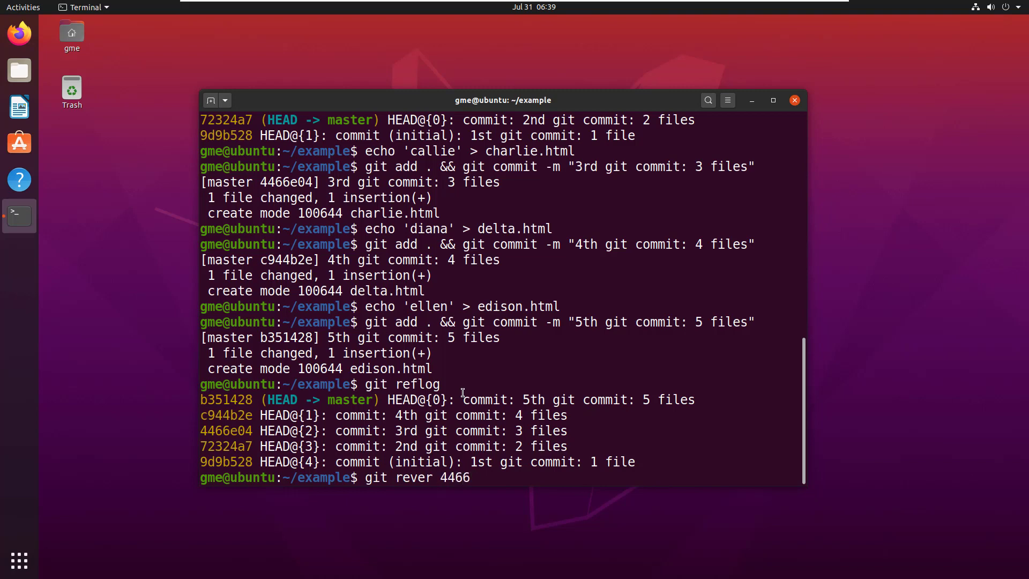
type("e04")
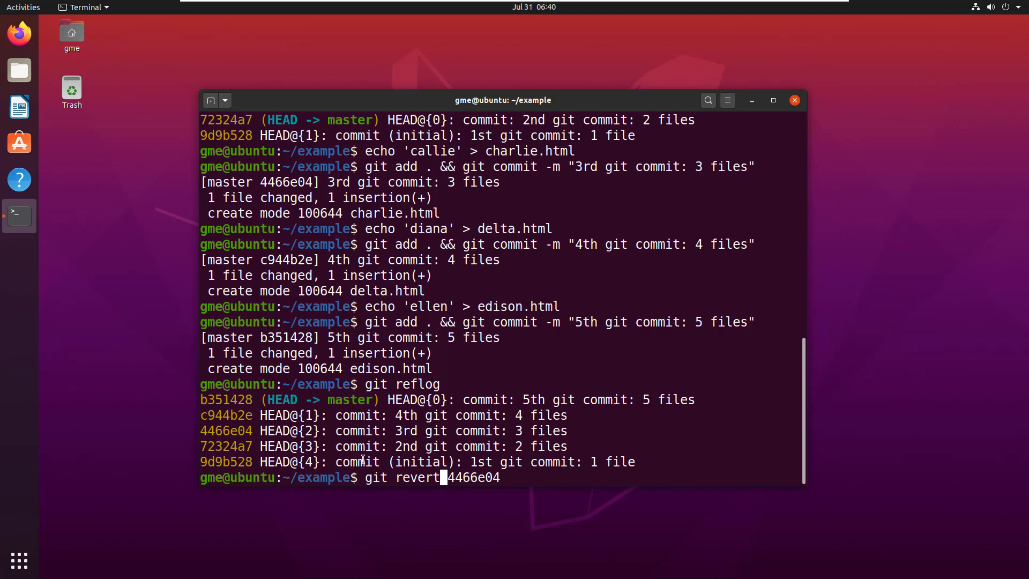
mouse_move(246, 447)
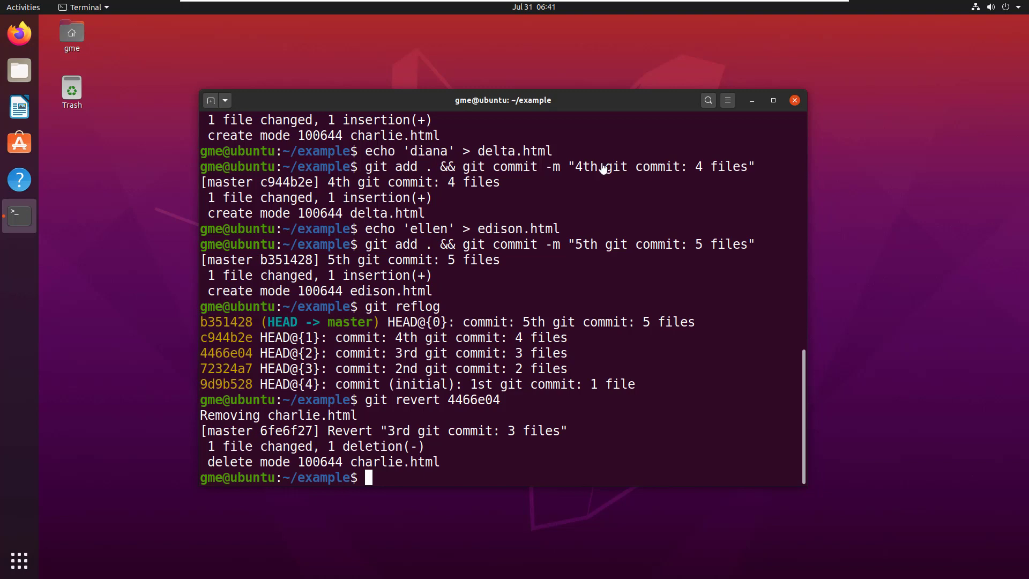
mouse_move(365, 437)
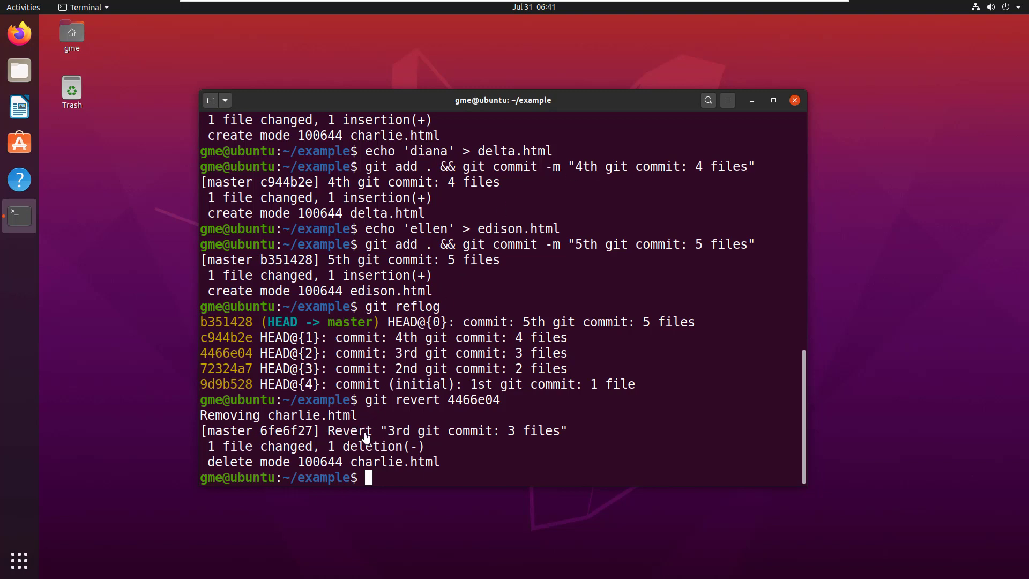
mouse_move(413, 438)
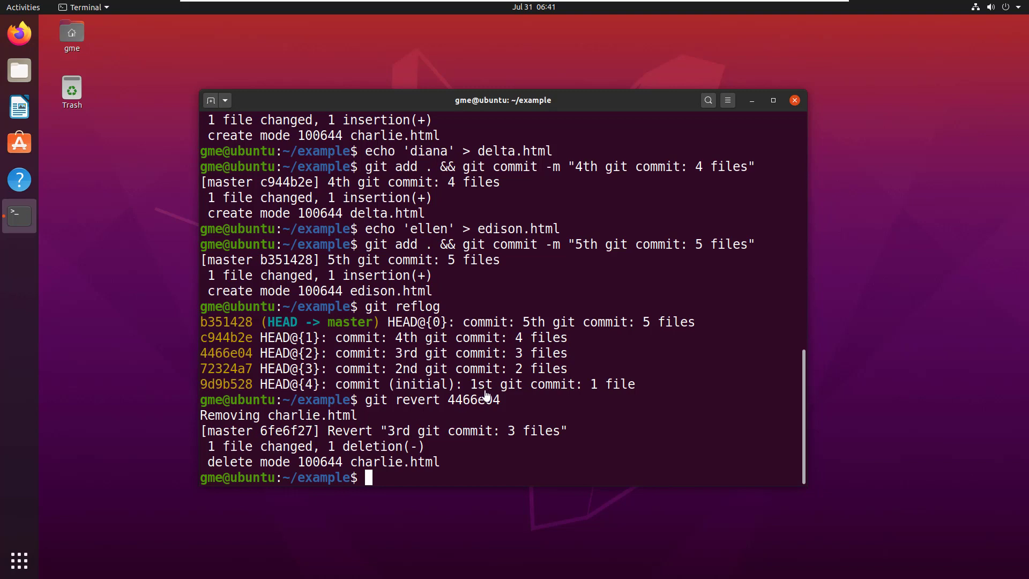
List the remaining files and highlight the 4466e04 hash of the 3rd commit.
type("git l")
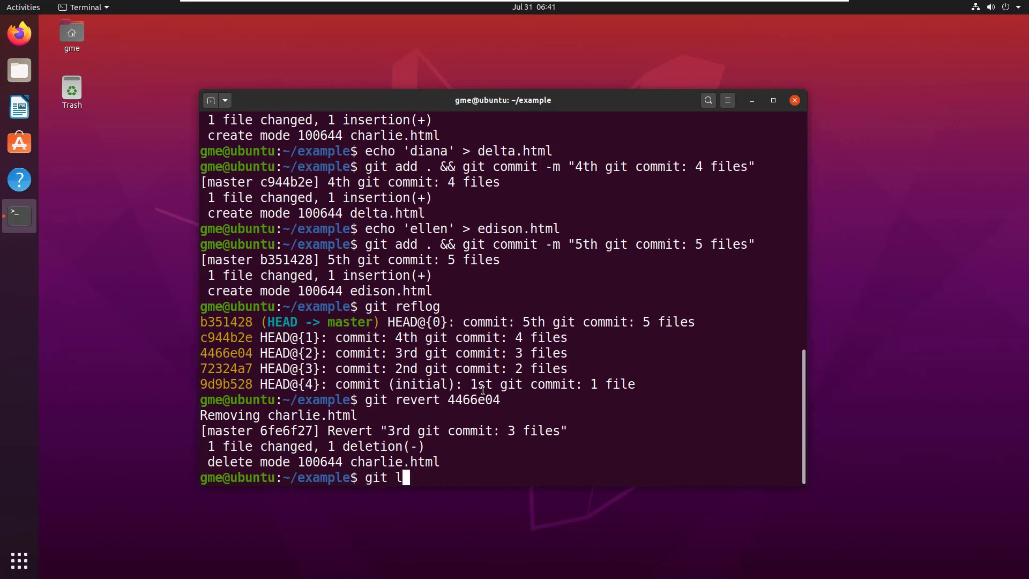
key("Return")
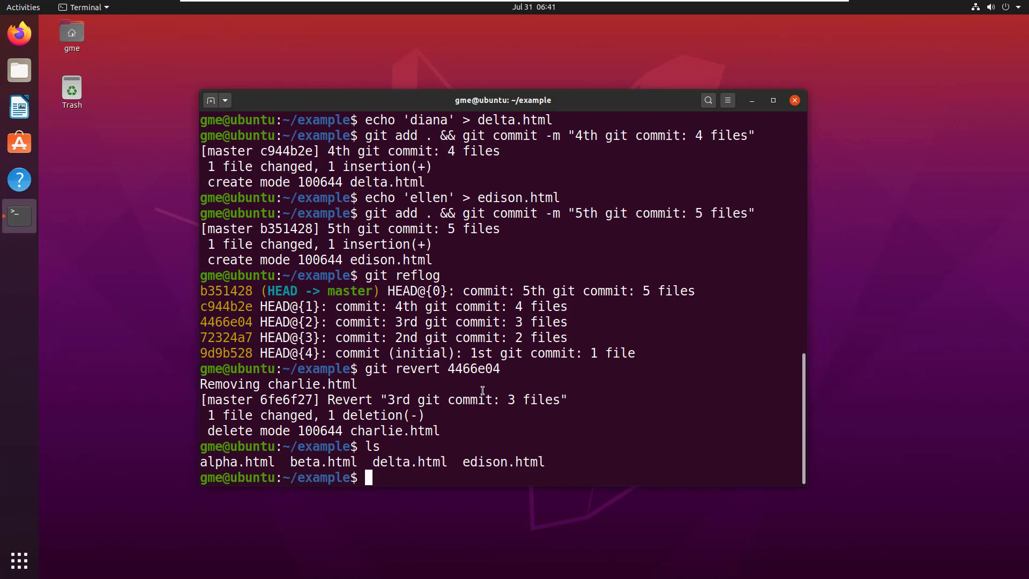
mouse_move(526, 442)
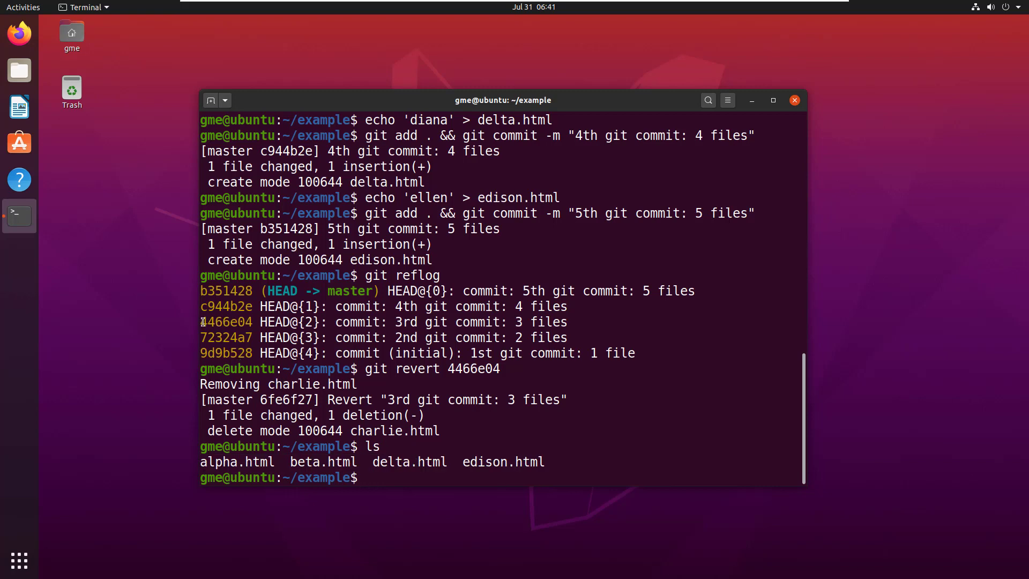
double_click(225, 321)
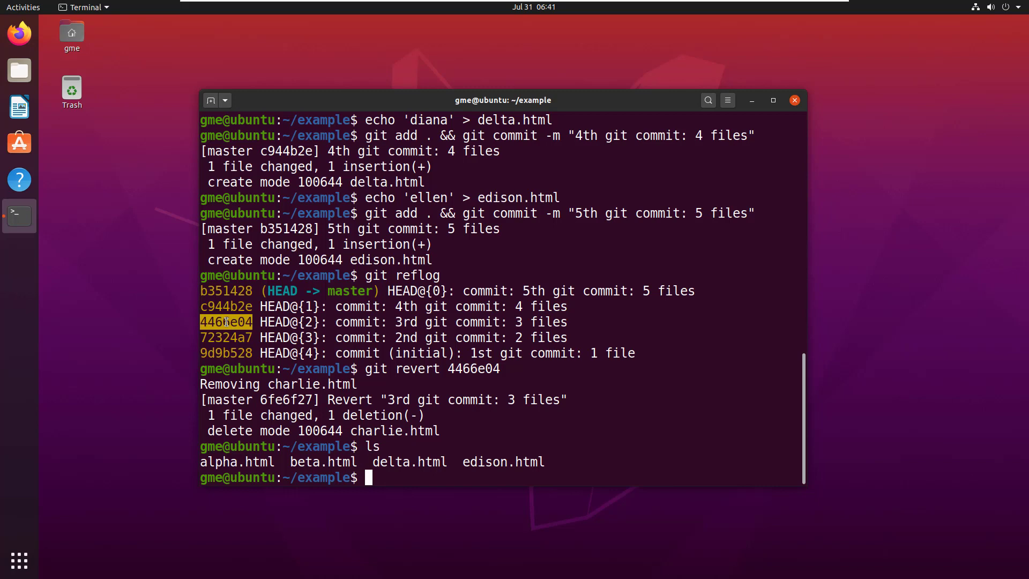
mouse_move(230, 339)
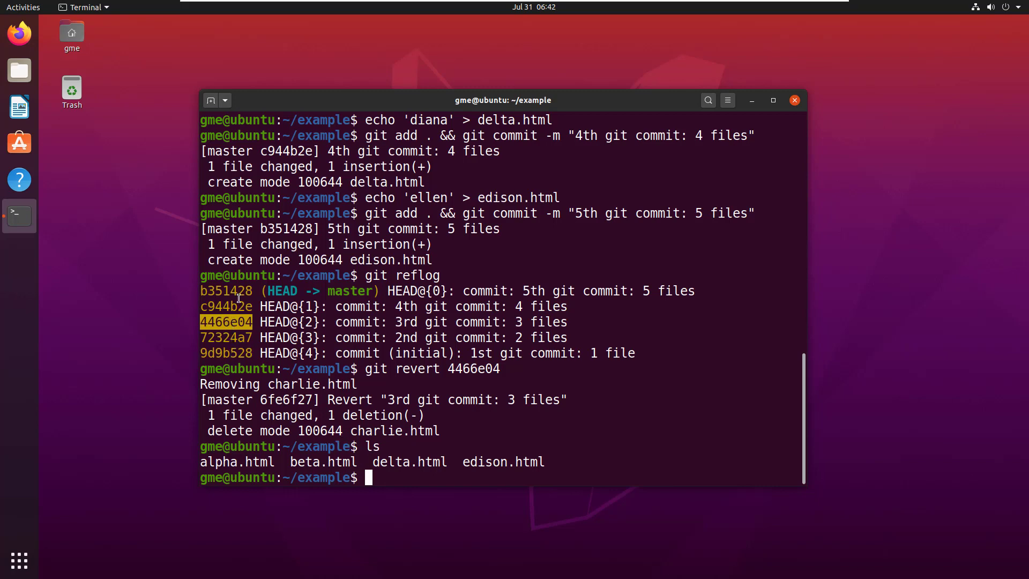
mouse_move(322, 330)
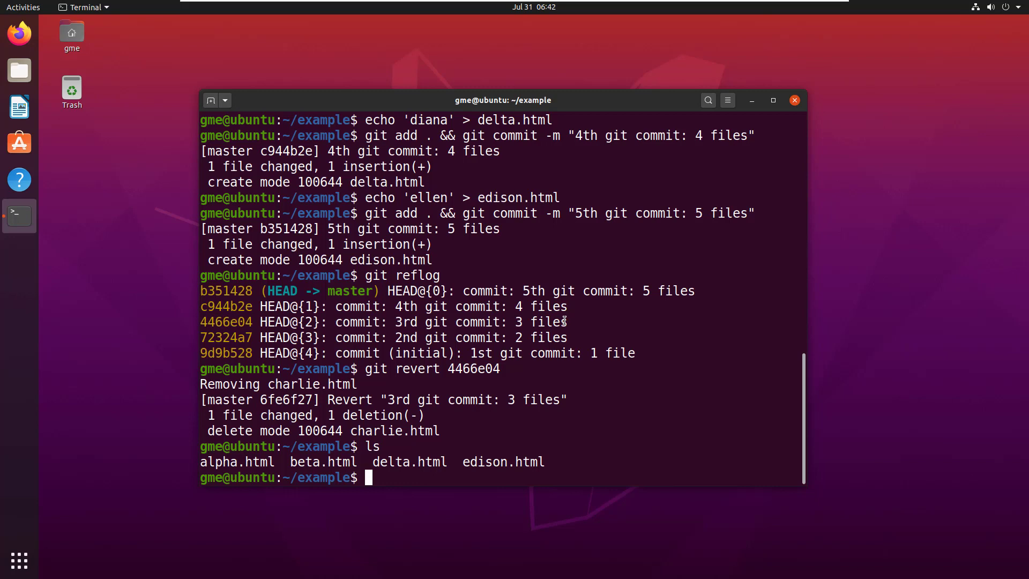
double_click(459, 322)
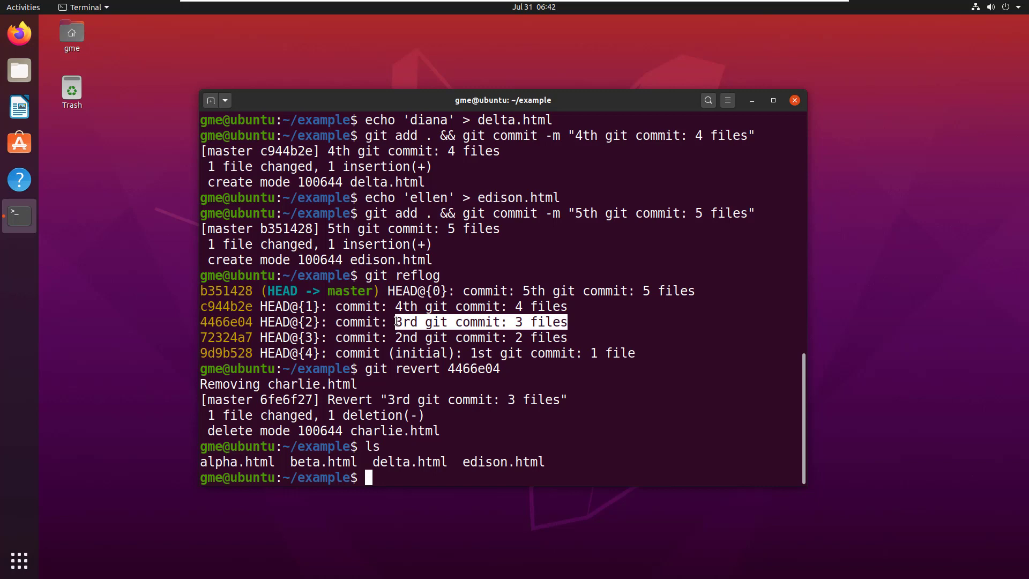
mouse_move(493, 304)
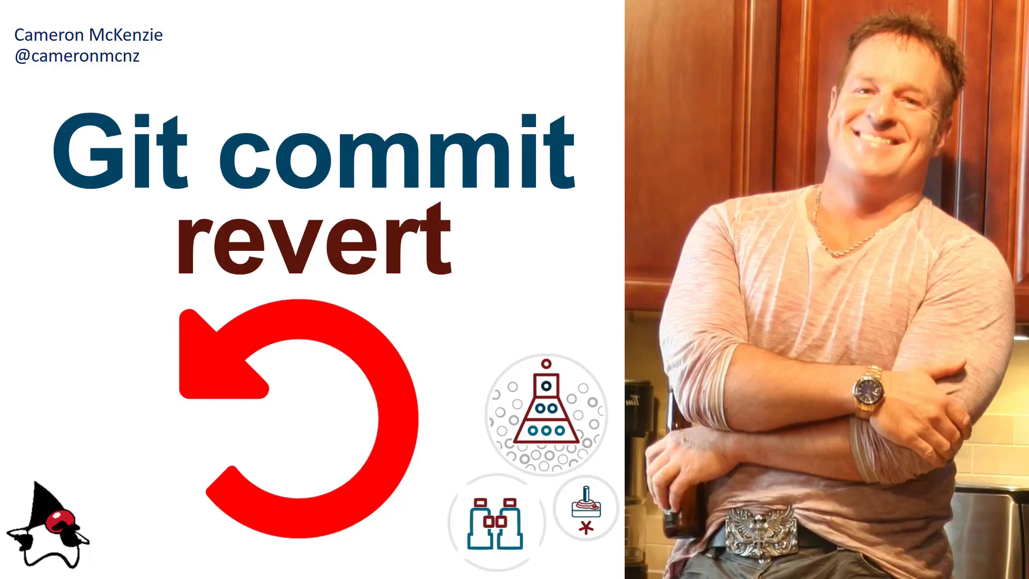
mouse_move(245, 431)
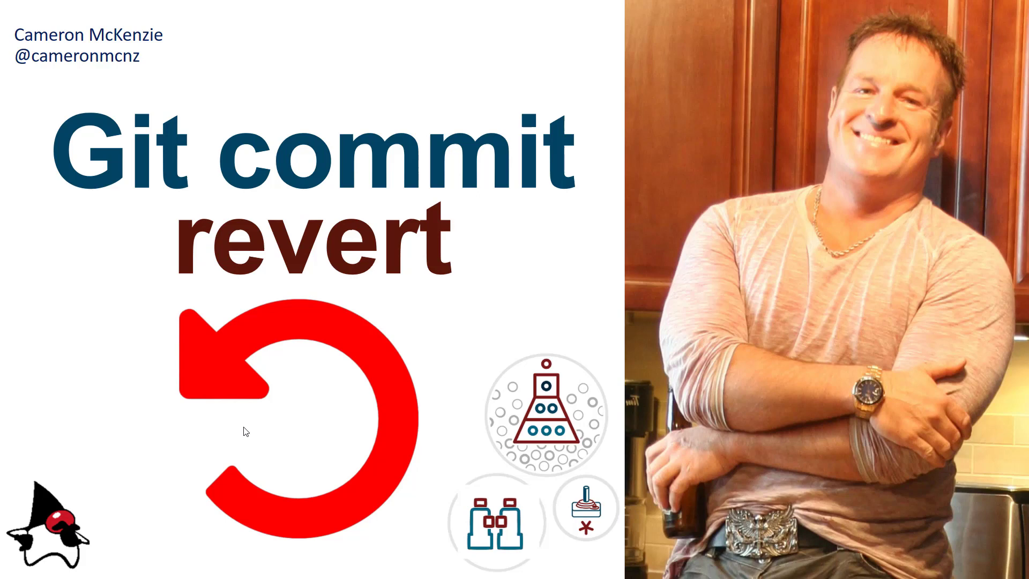
mouse_move(13, 72)
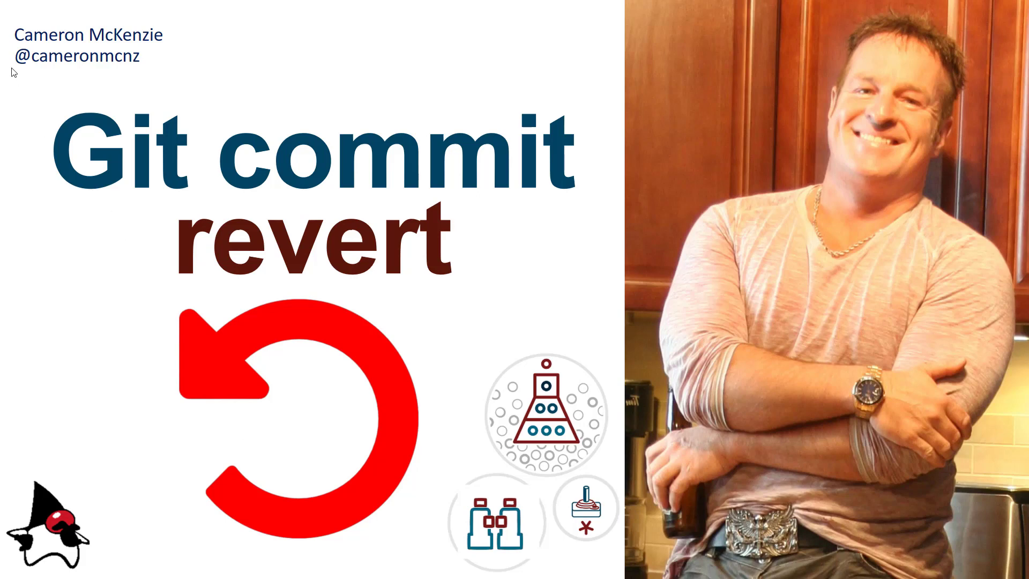